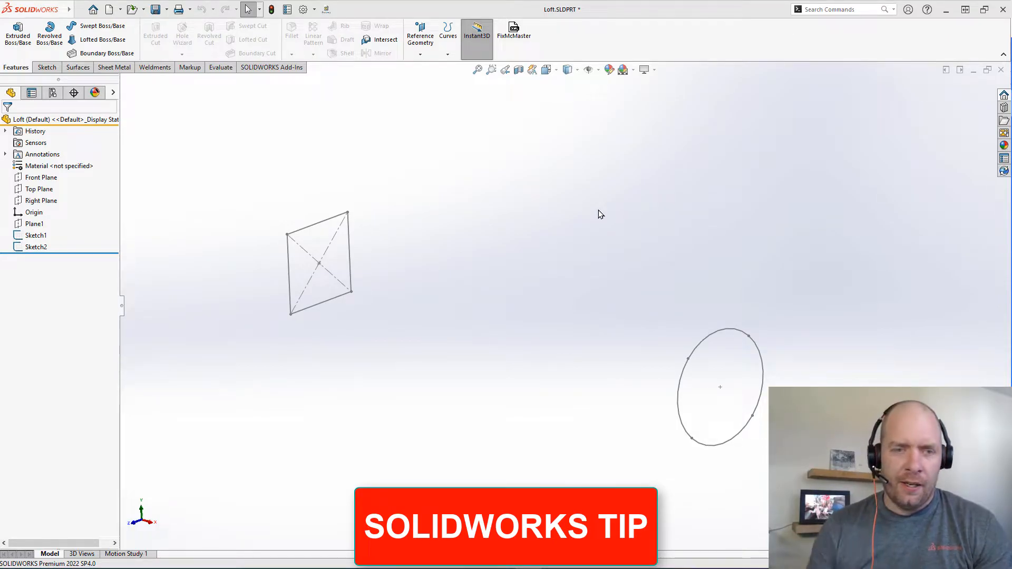
{"action": "mouse_move", "coordinate": [645, 380]}
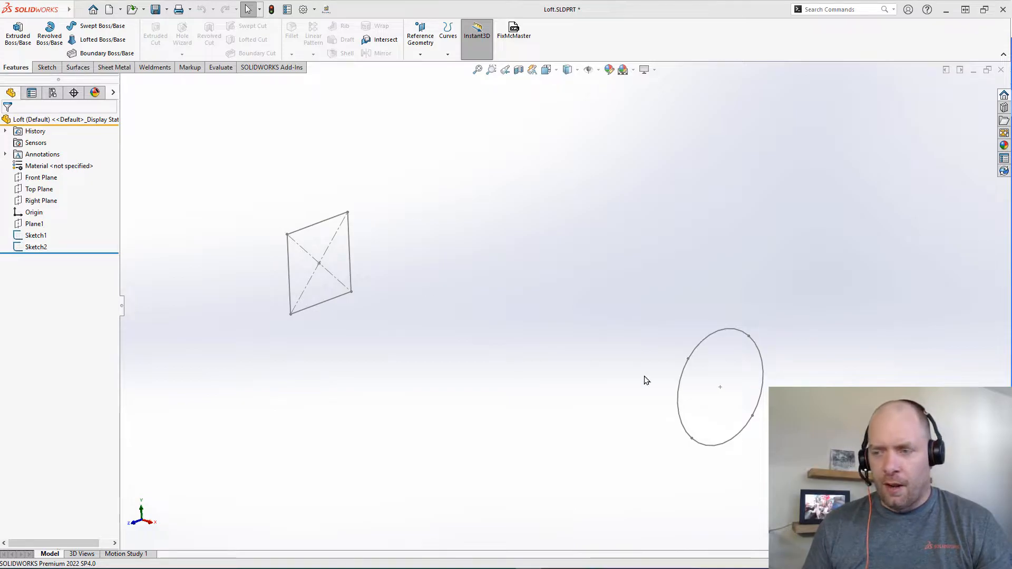
{"action": "mouse_move", "coordinate": [354, 209]}
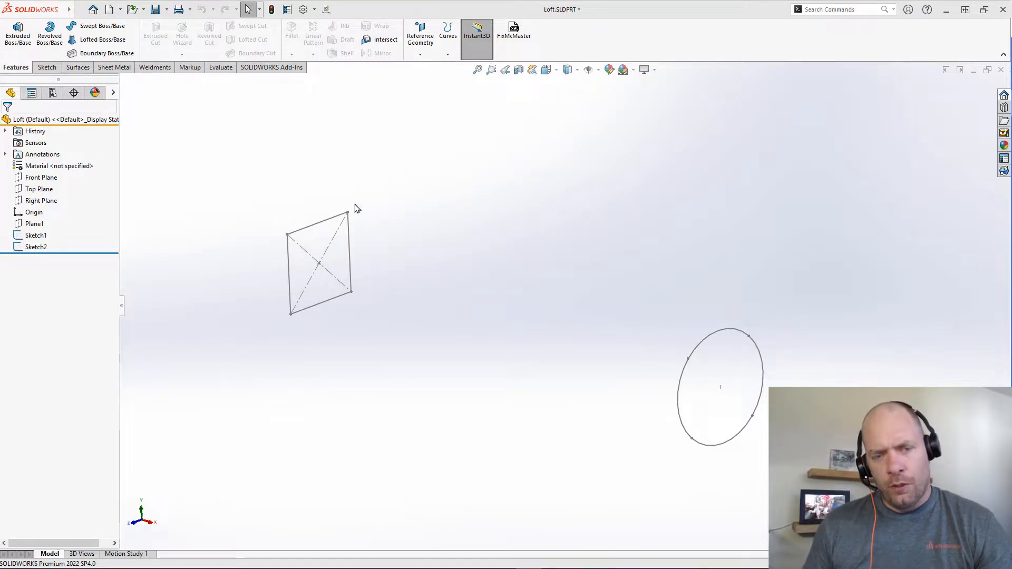
Create Loft1 from Sketch1 (square) to Sketch2 (circle) with Lofted Boss/Base
{"action": "left_click", "coordinate": [316, 223]}
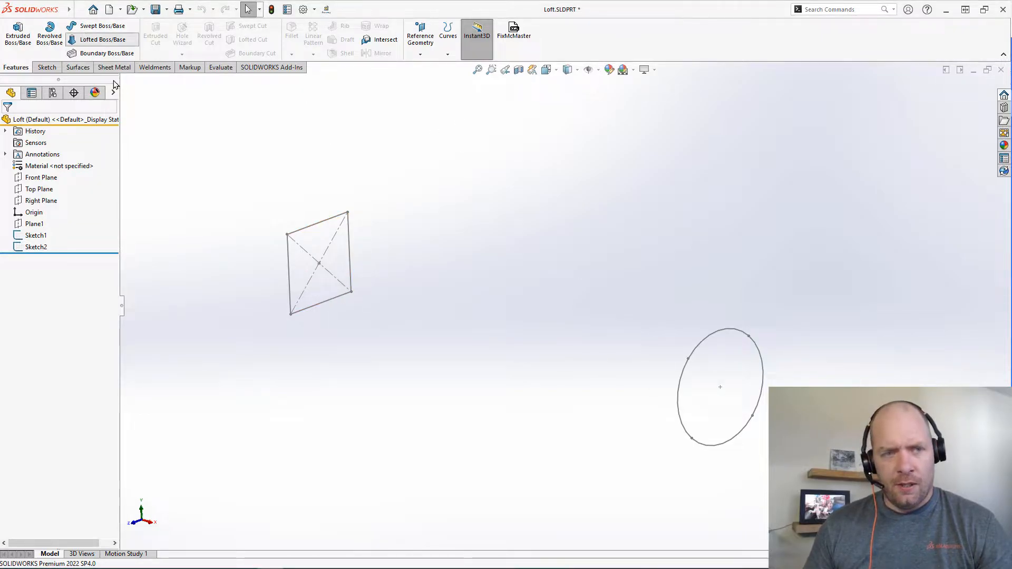
{"action": "left_click", "coordinate": [101, 39]}
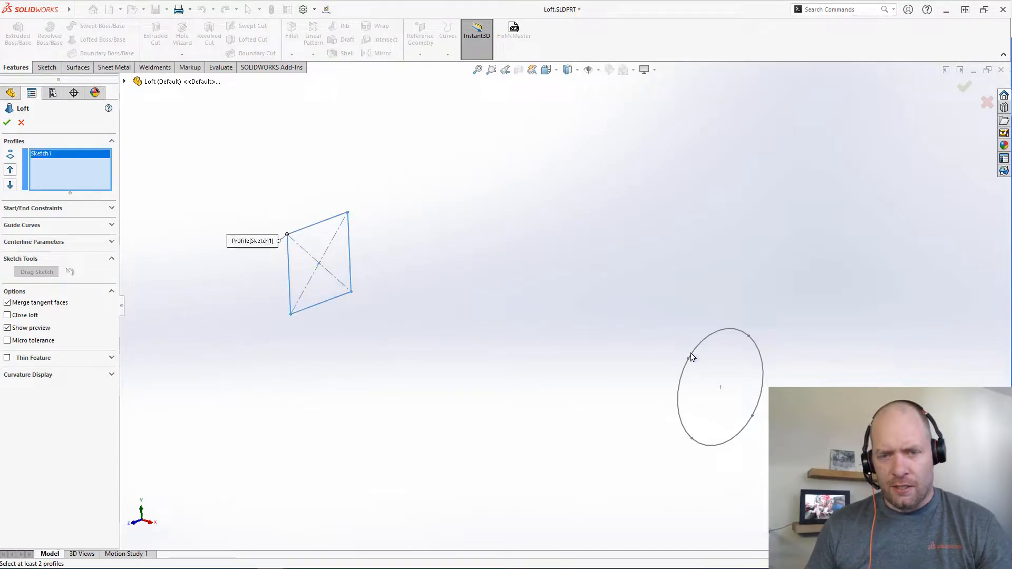
{"action": "left_click", "coordinate": [718, 387]}
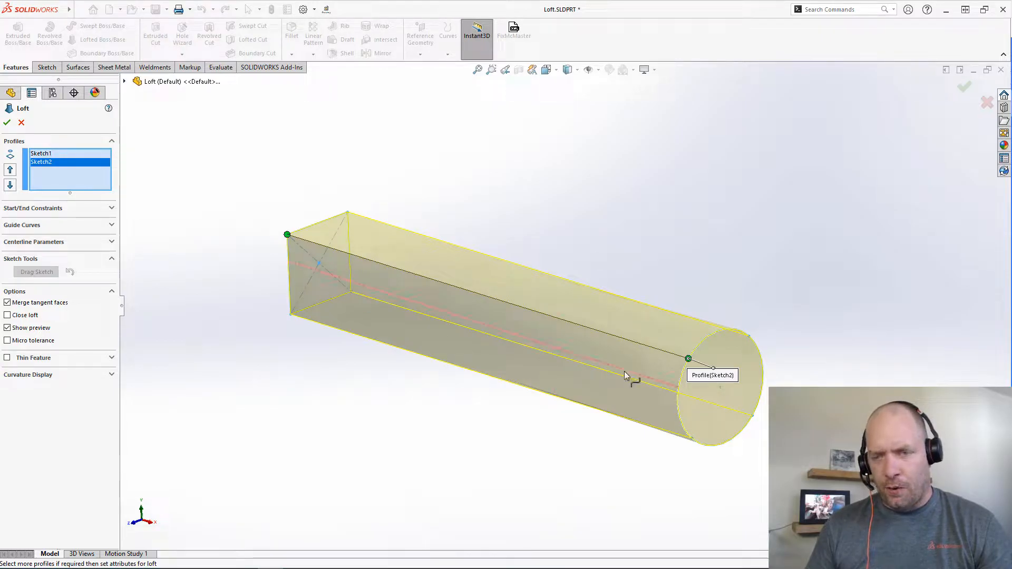
{"action": "mouse_move", "coordinate": [465, 362]}
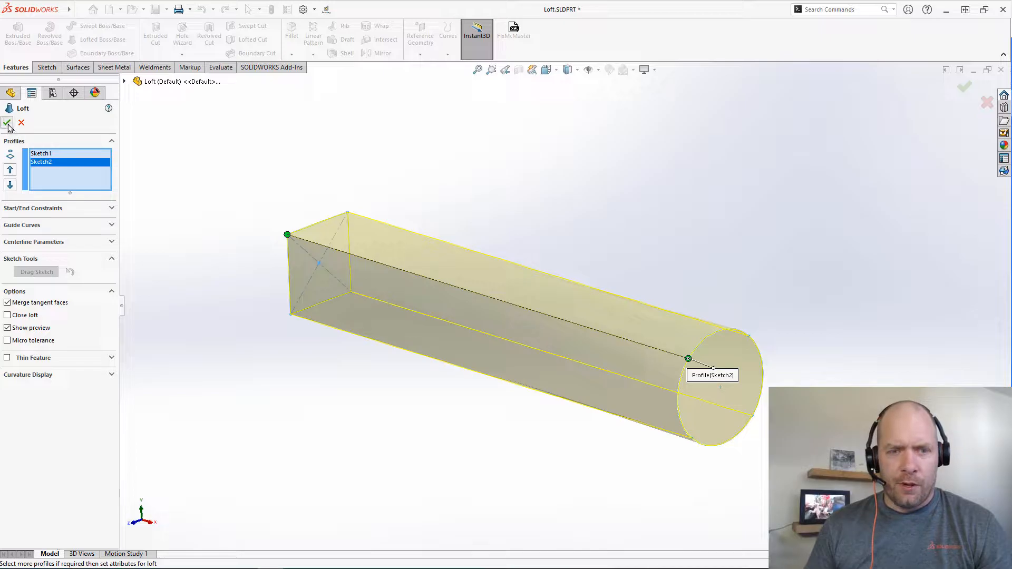
{"action": "left_click", "coordinate": [7, 122]}
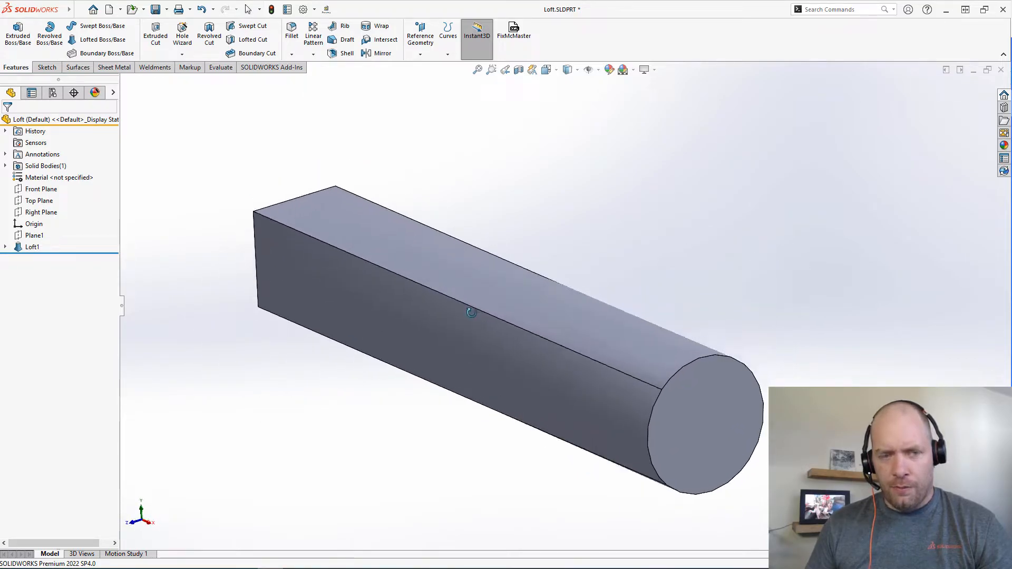
Create Plane2 offset from the Right Plane so it cuts through the loft's middle
{"action": "left_click", "coordinate": [32, 247]}
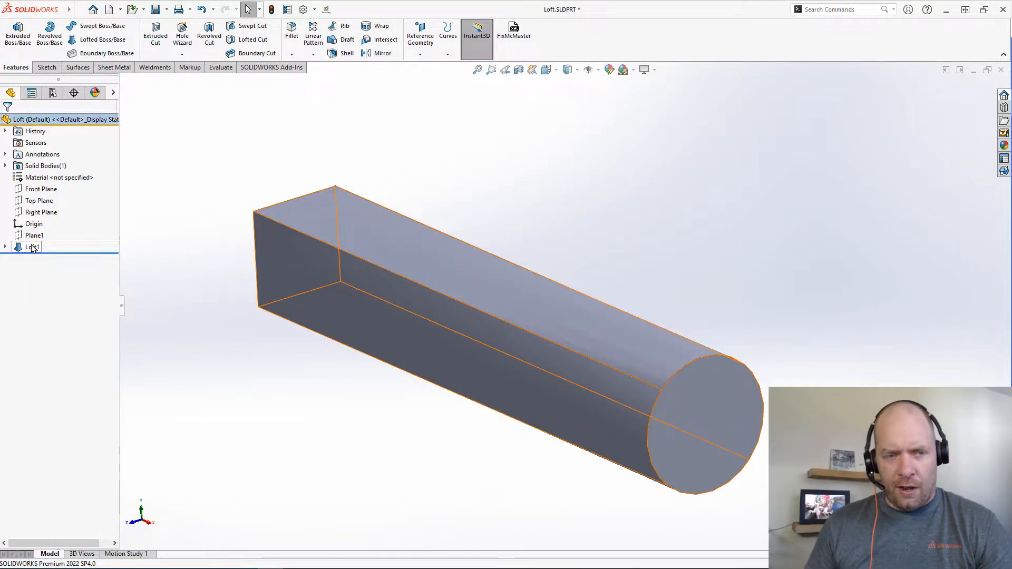
{"action": "right_click", "coordinate": [30, 247]}
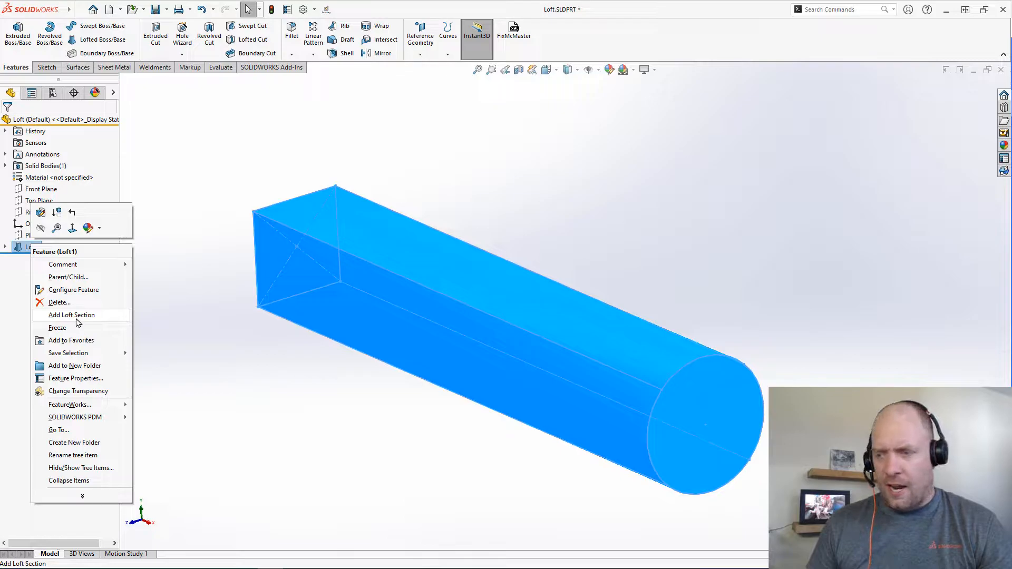
{"action": "mouse_move", "coordinate": [197, 299]}
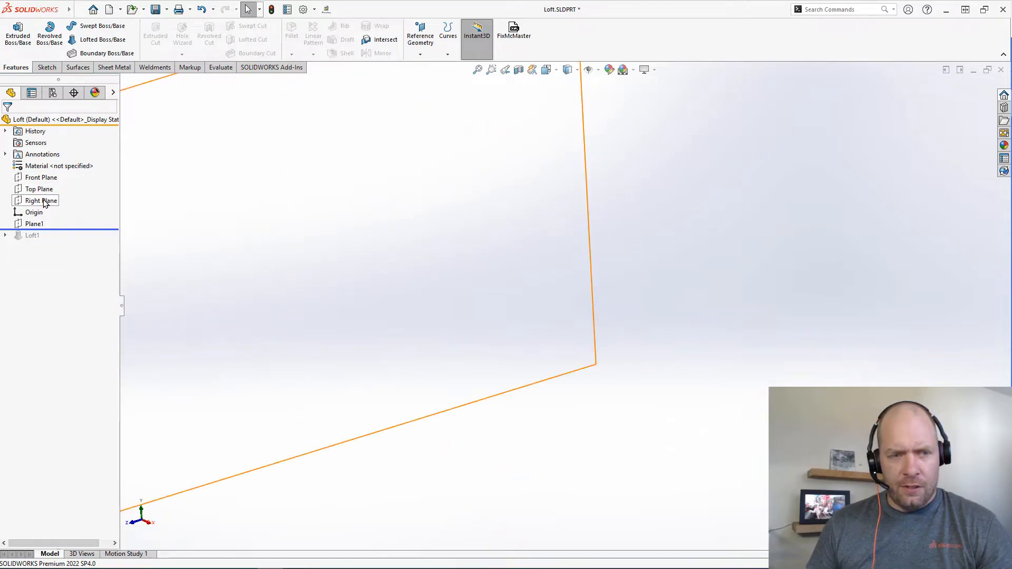
{"action": "left_click", "coordinate": [41, 200]}
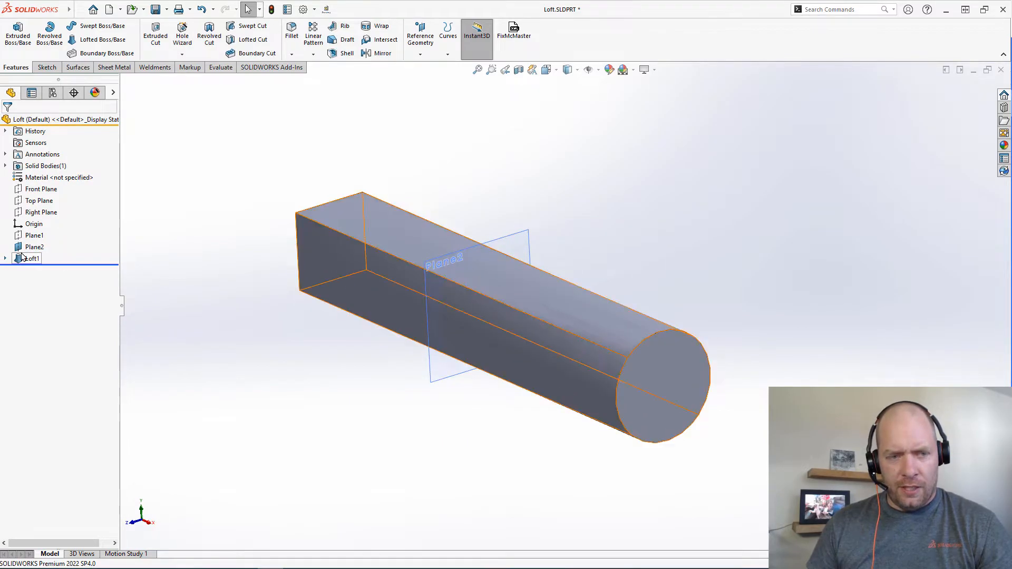
Add a loft section to Loft1 at Plane2, producing intermediate Sketch3
{"action": "right_click", "coordinate": [29, 258]}
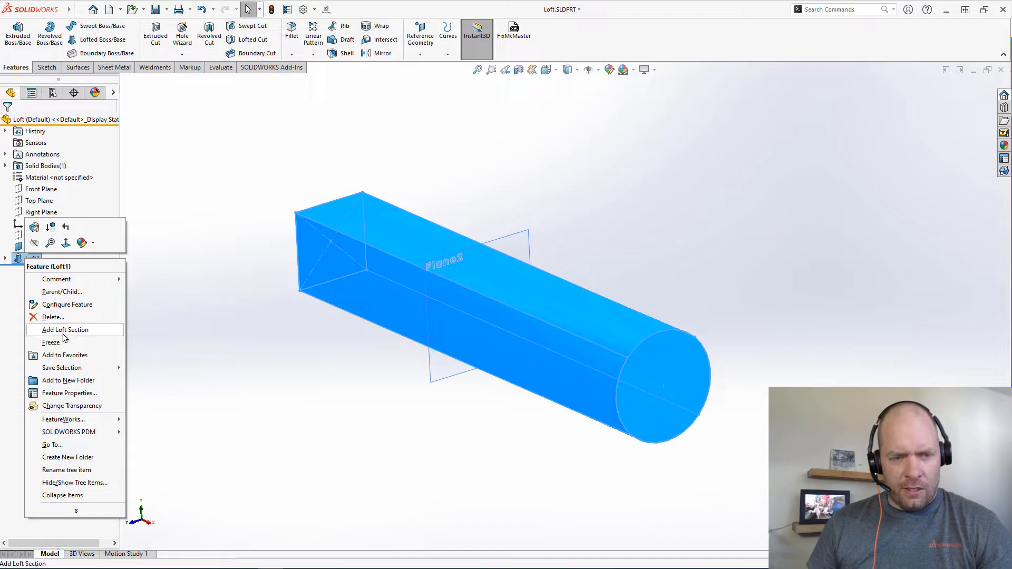
{"action": "left_click", "coordinate": [64, 330]}
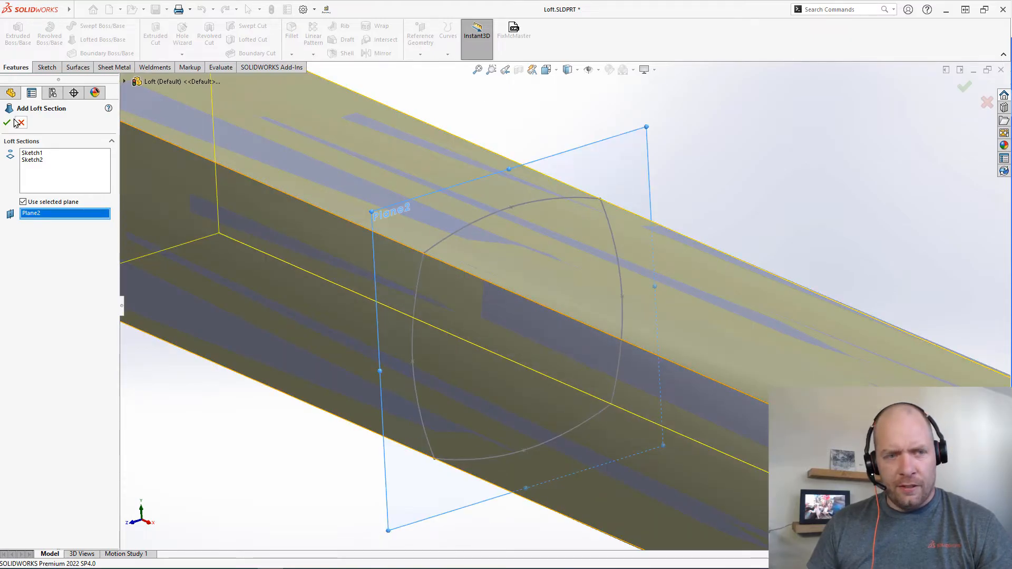
{"action": "left_click", "coordinate": [6, 122]}
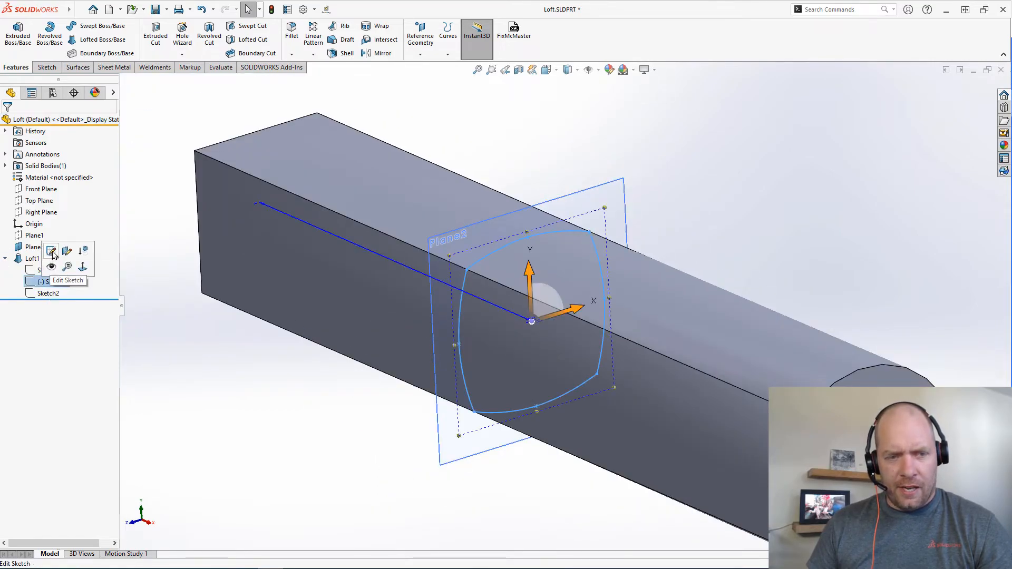
Stretch Sketch3's top point upward so the loft bulges at its mid-section
{"action": "left_click", "coordinate": [50, 251]}
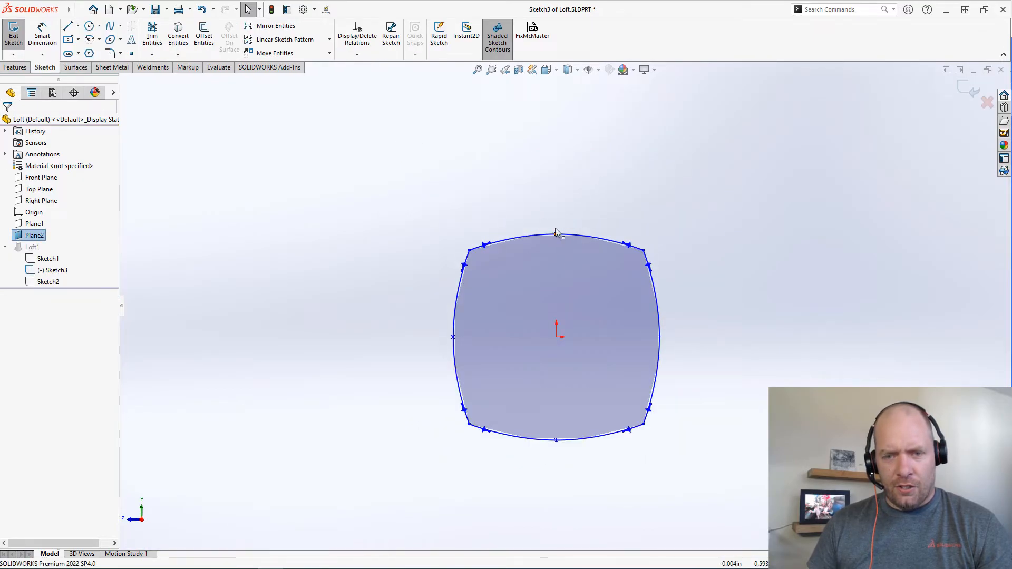
{"action": "left_click_drag", "start_coordinate": [557, 232], "coordinate": [560, 159]}
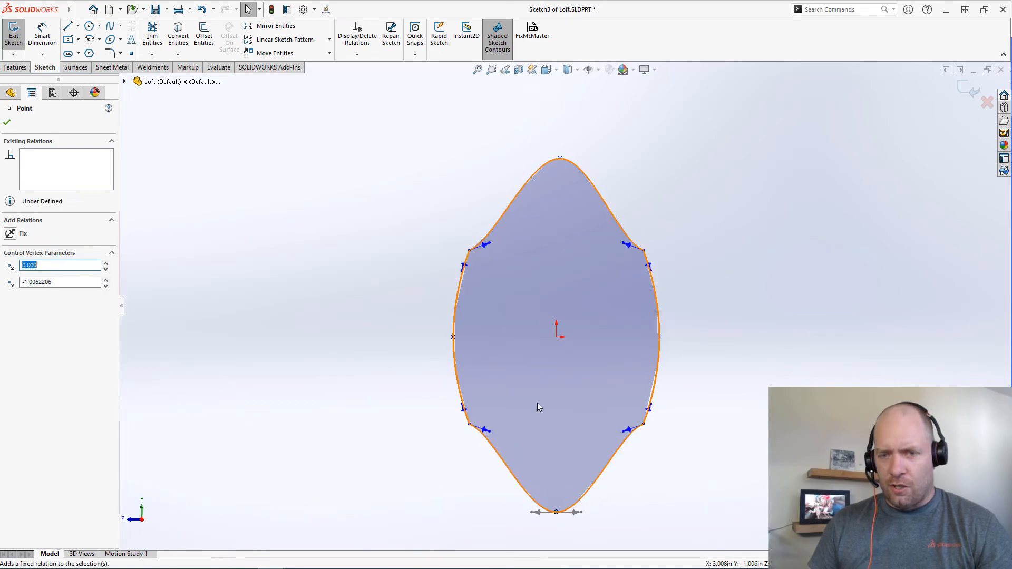
{"action": "left_click", "coordinate": [13, 33]}
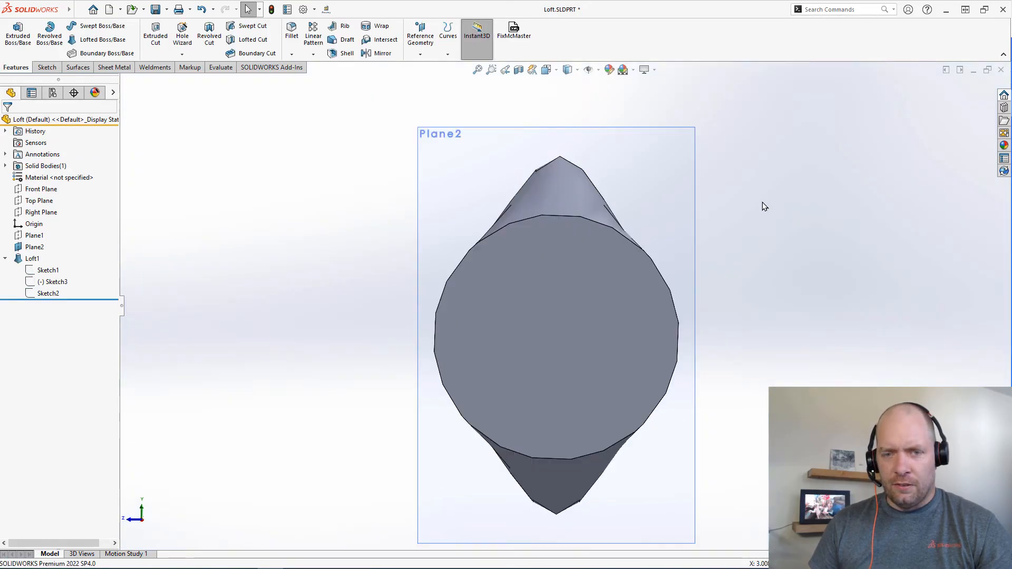
{"action": "left_click_drag", "start_coordinate": [556, 323], "coordinate": [658, 330]}
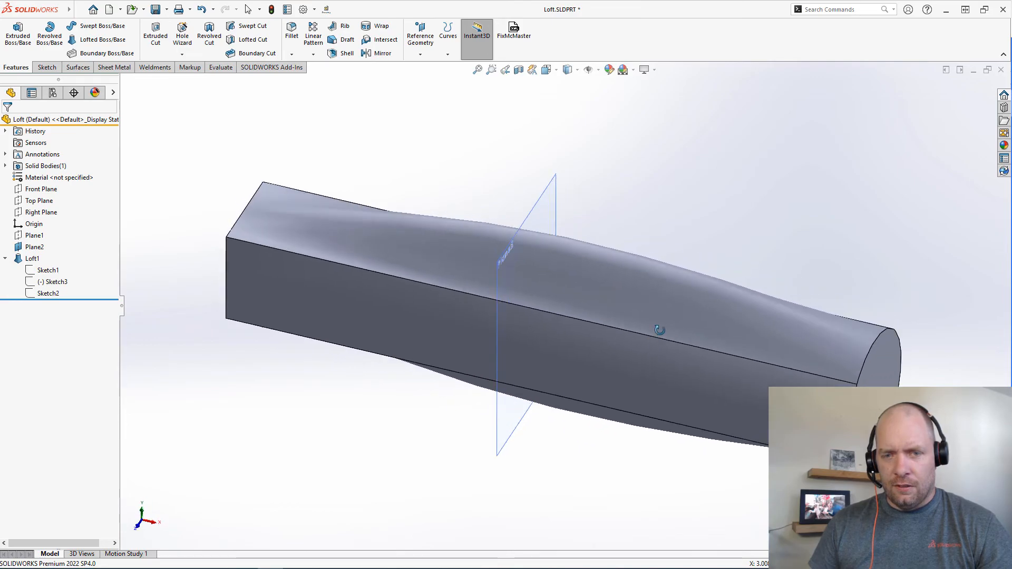